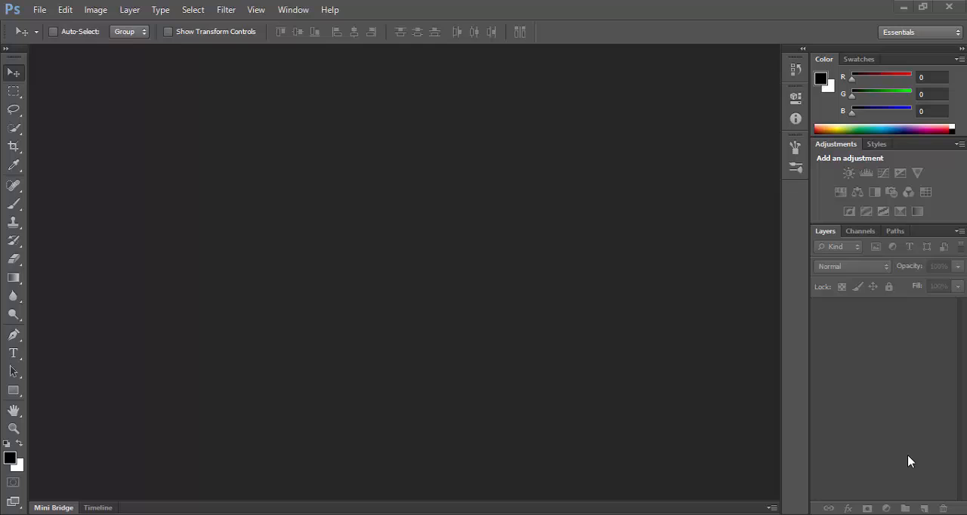
{"action": "mouse_move", "coordinate": [39, 14]}
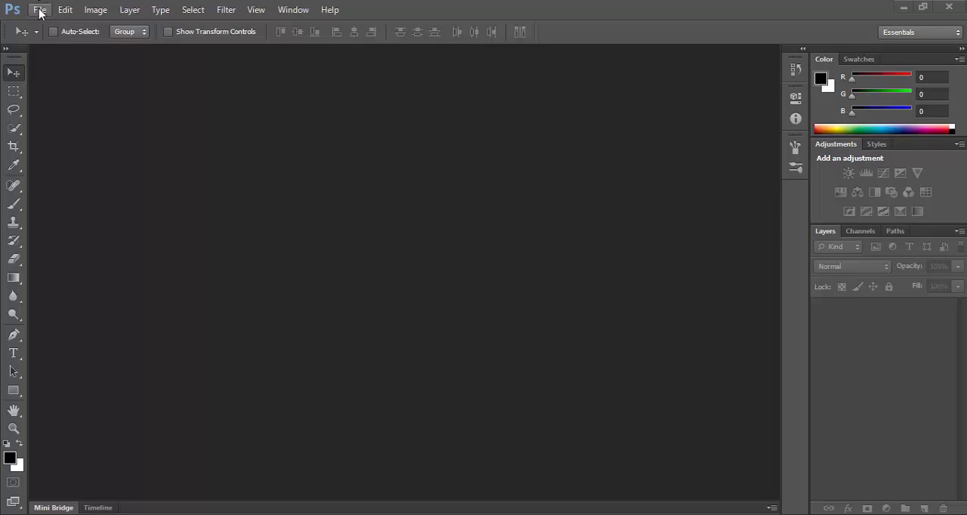
Step: Create a new A4 document with a black background and an empty Layer 1 above it
{"action": "left_click", "coordinate": [39, 9]}
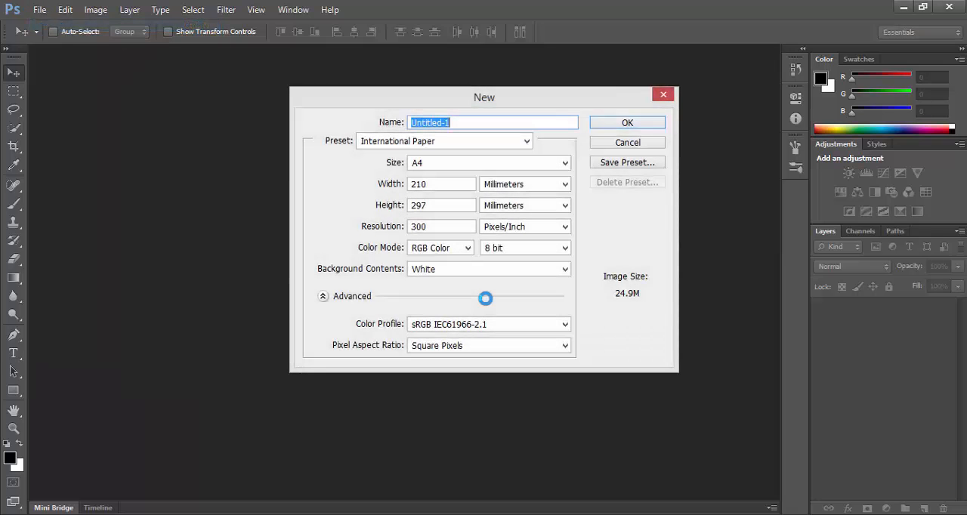
{"action": "left_click", "coordinate": [627, 122]}
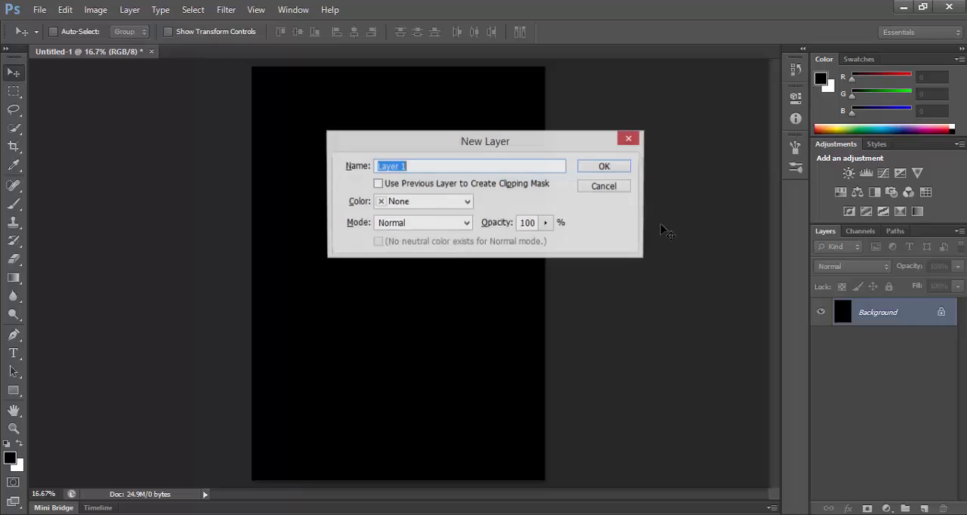
{"action": "left_click", "coordinate": [604, 166]}
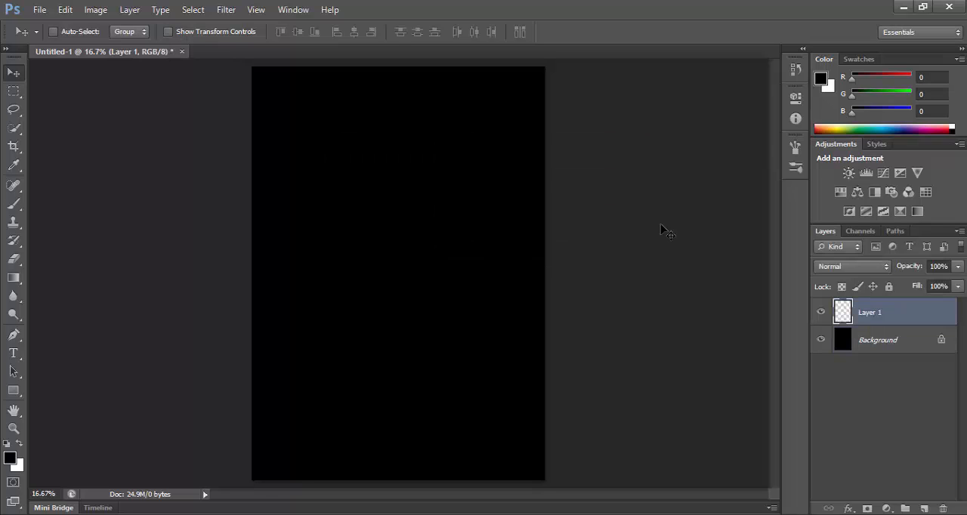
{"action": "mouse_move", "coordinate": [59, 81]}
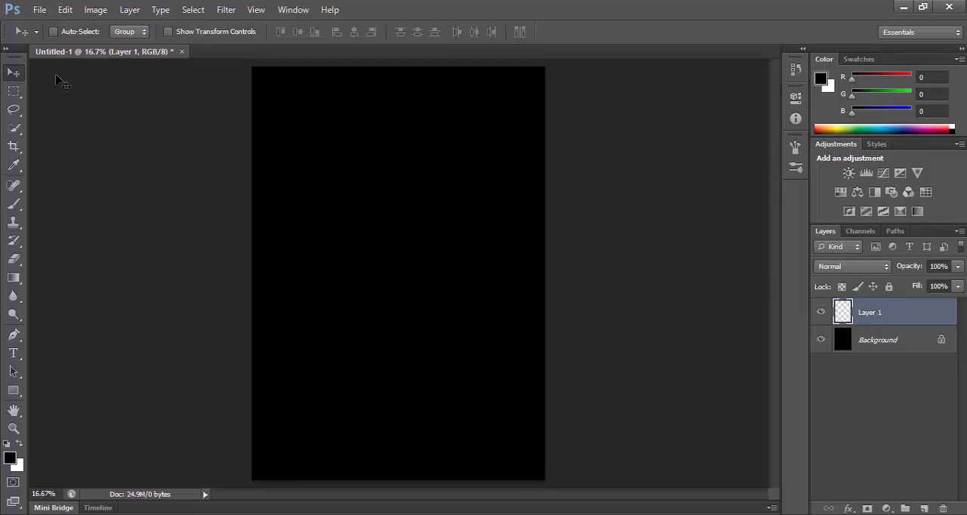
Step: Select a small square near the top-left of the canvas with the Rectangular Marquee
{"action": "left_click", "coordinate": [13, 90]}
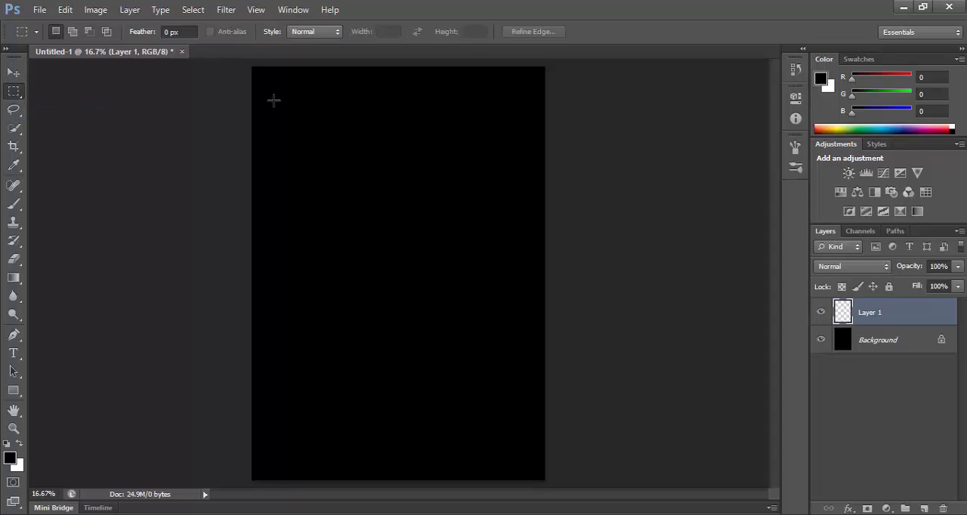
{"action": "left_click_drag", "start_coordinate": [270, 92], "coordinate": [320, 139]}
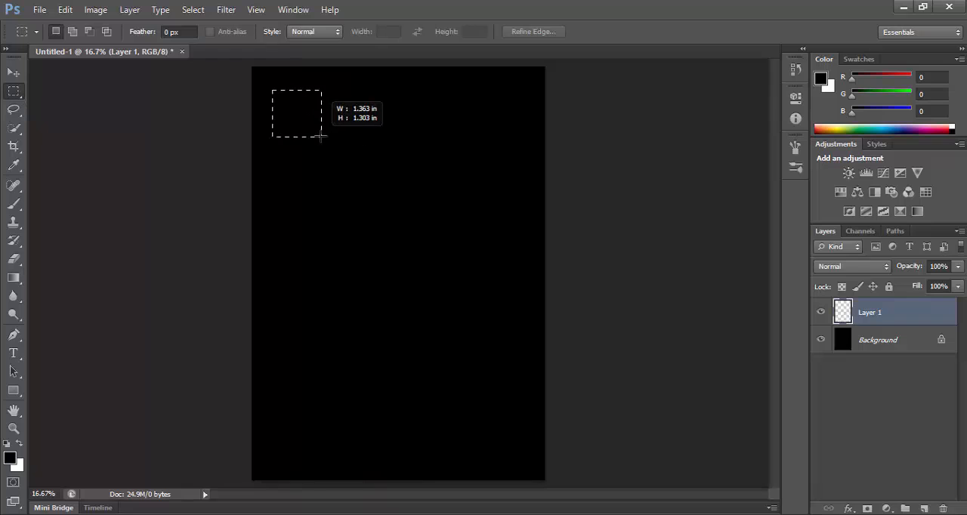
{"action": "left_click_drag", "start_coordinate": [321, 139], "coordinate": [326, 135]}
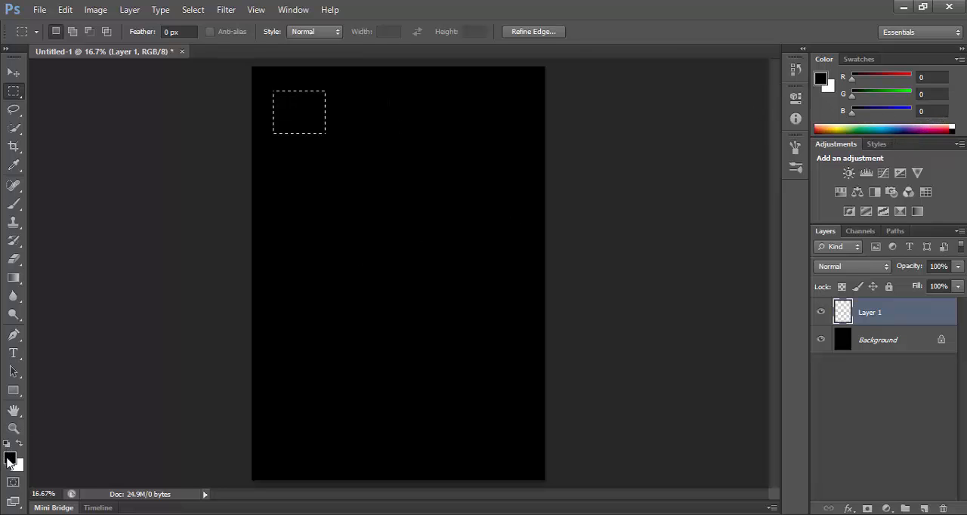
Step: Set the foreground colour to dark brown #7d3f08 for filling the square
{"action": "left_click", "coordinate": [9, 459]}
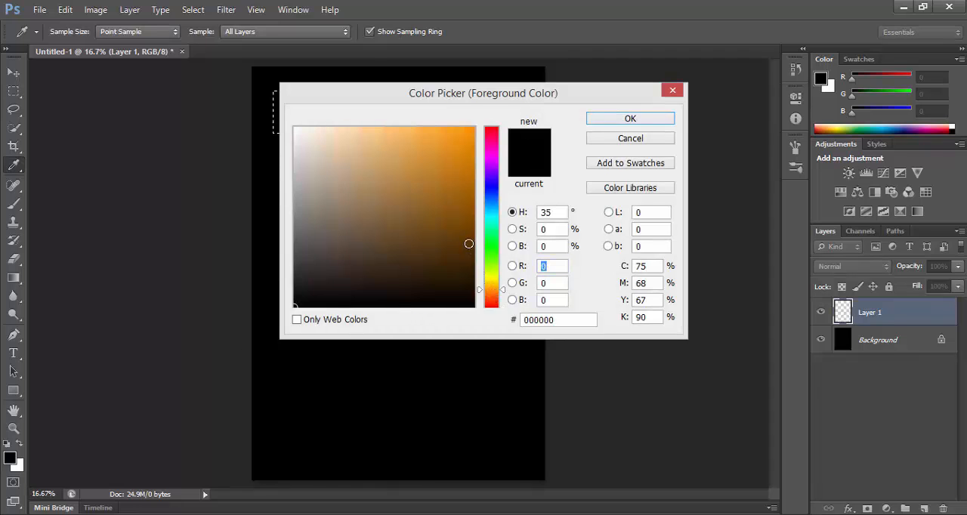
{"action": "left_click", "coordinate": [453, 226]}
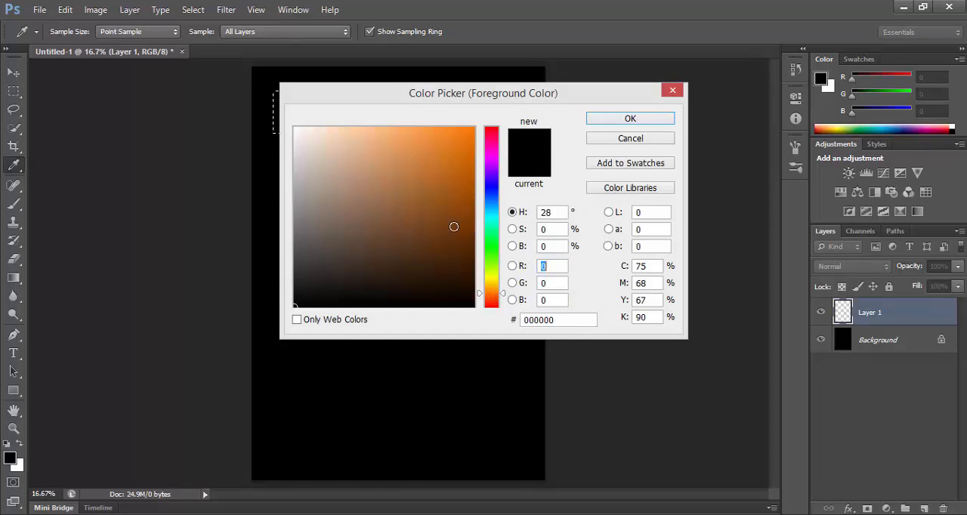
{"action": "left_click", "coordinate": [462, 222]}
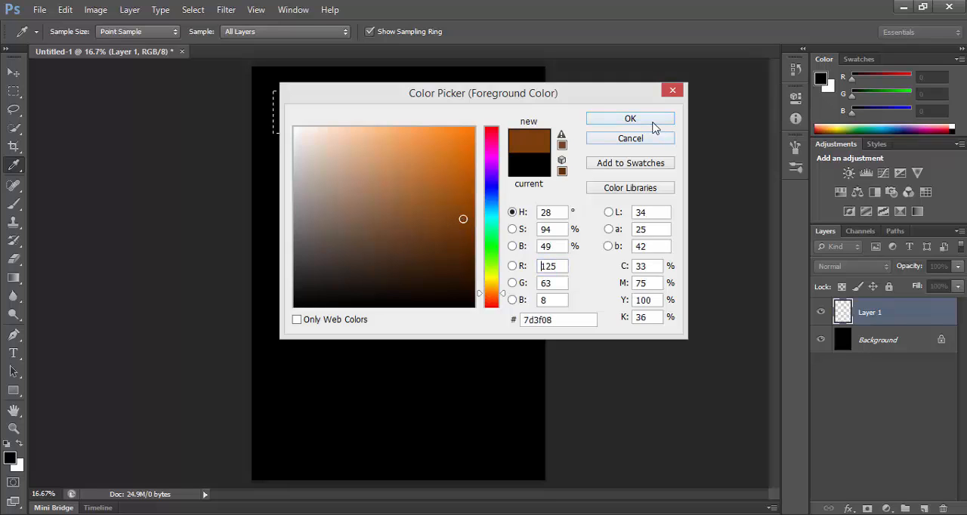
{"action": "left_click", "coordinate": [630, 118]}
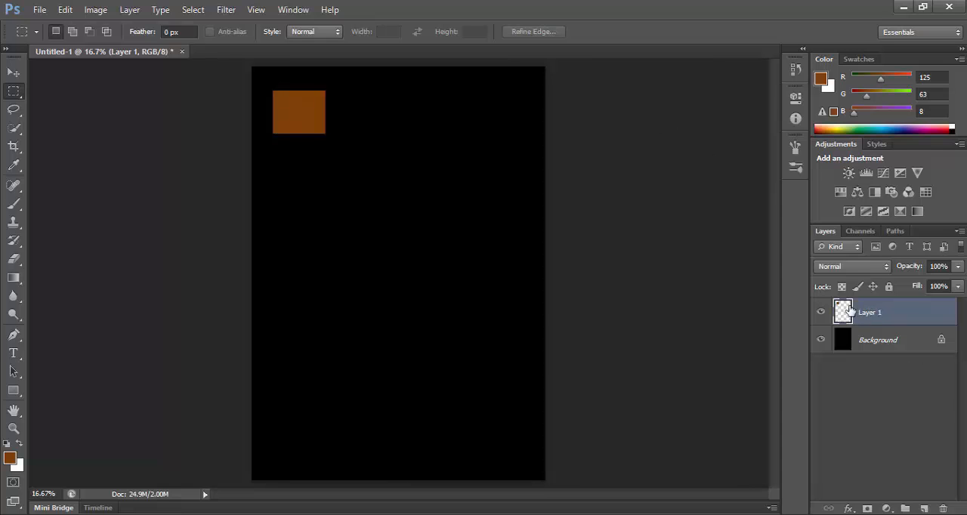
Step: Apply a hard chiselled Bevel & Emboss to Layer 1 with adjusted lighting angle and altitude
{"action": "double_click", "coordinate": [870, 311]}
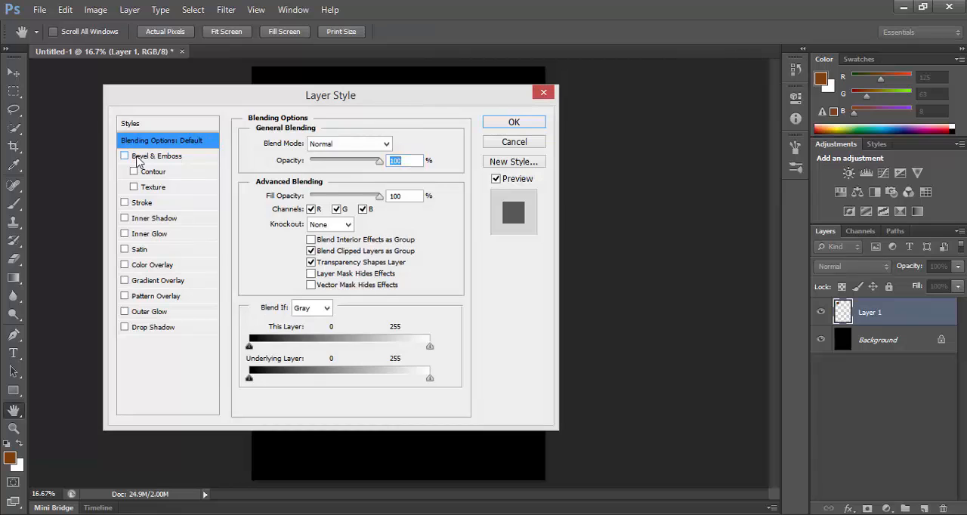
{"action": "left_click", "coordinate": [124, 155]}
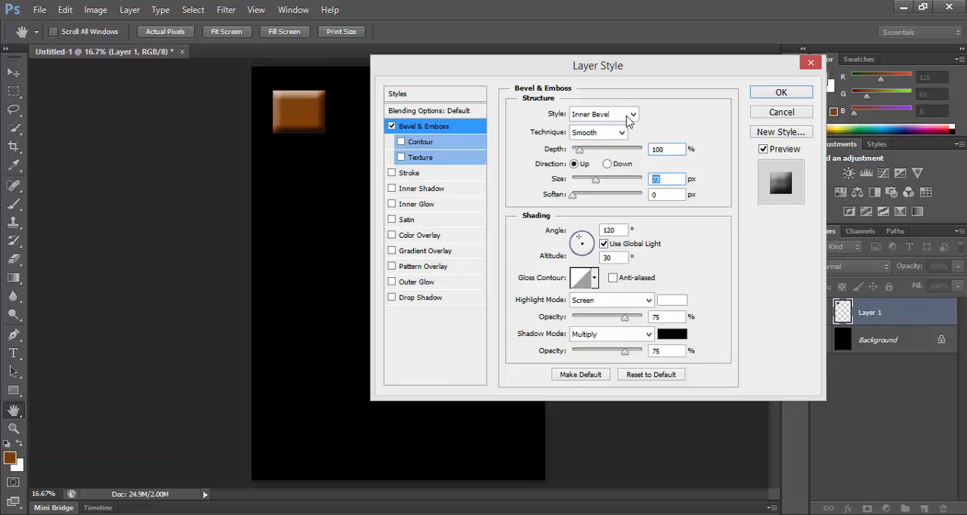
{"action": "left_click", "coordinate": [597, 132]}
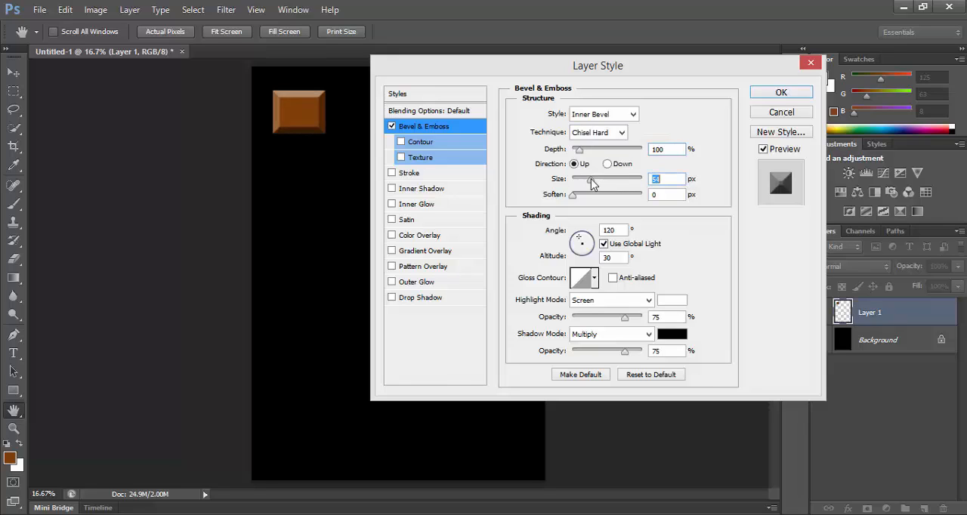
{"action": "mouse_move", "coordinate": [592, 180]}
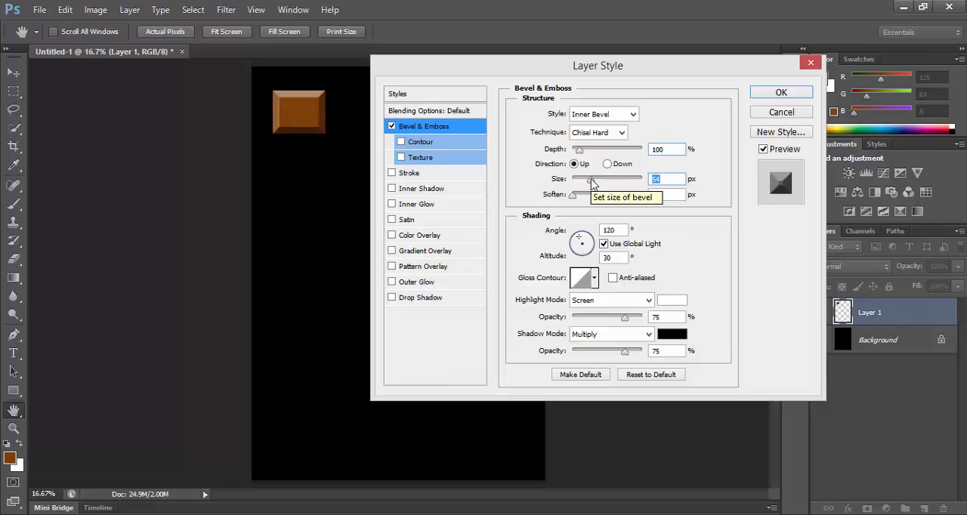
{"action": "mouse_move", "coordinate": [574, 199]}
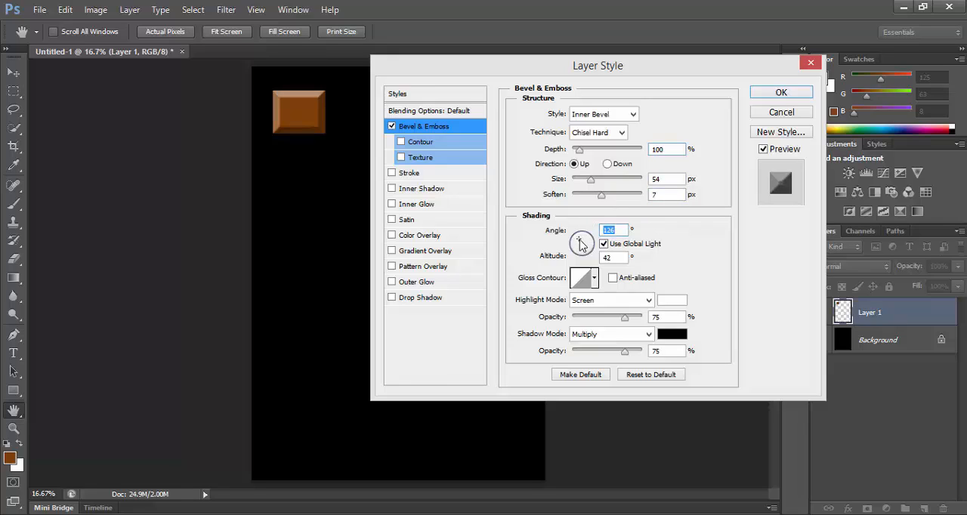
{"action": "left_click_drag", "start_coordinate": [581, 243], "coordinate": [586, 242]}
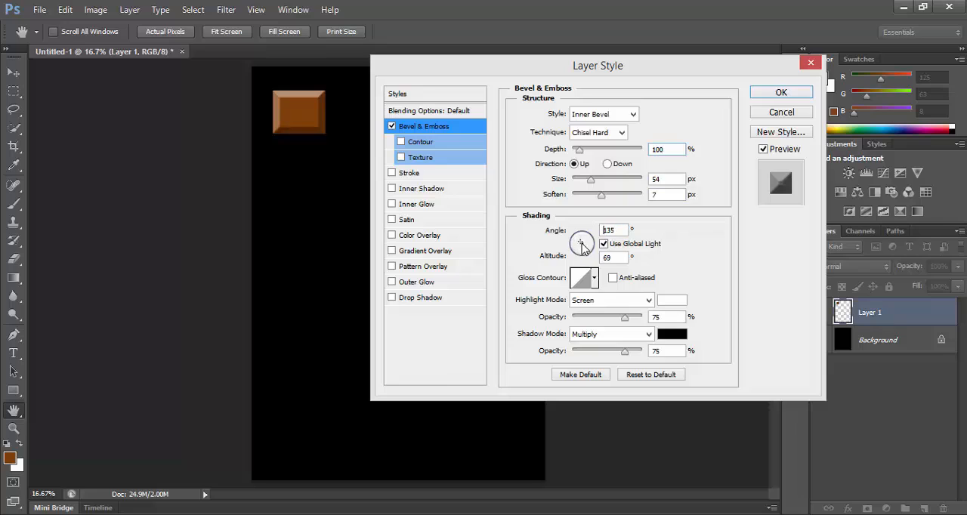
{"action": "left_click_drag", "start_coordinate": [583, 243], "coordinate": [580, 247]}
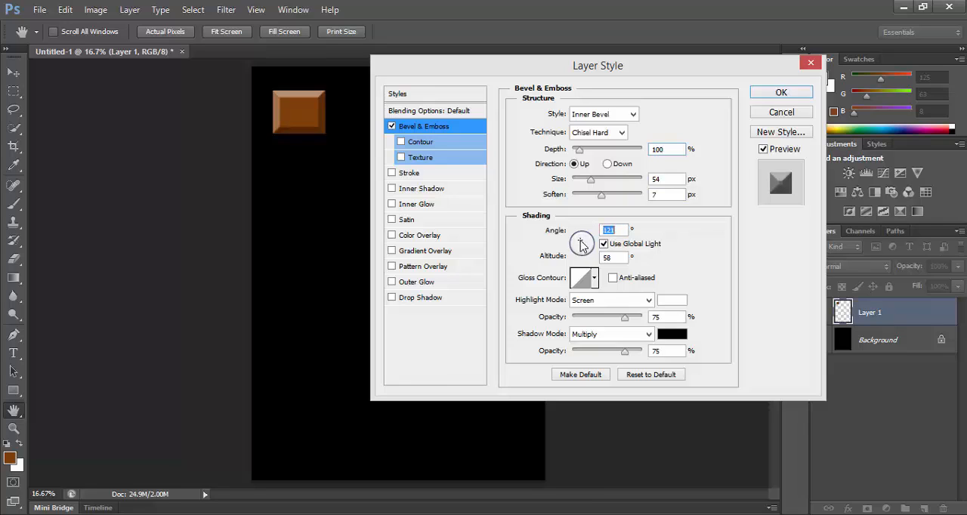
{"action": "mouse_move", "coordinate": [581, 243]}
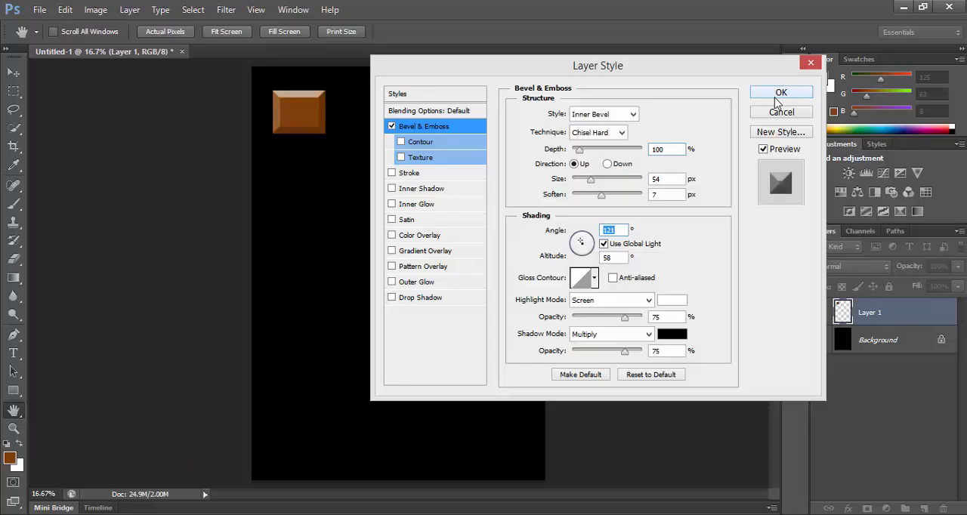
{"action": "left_click", "coordinate": [781, 91]}
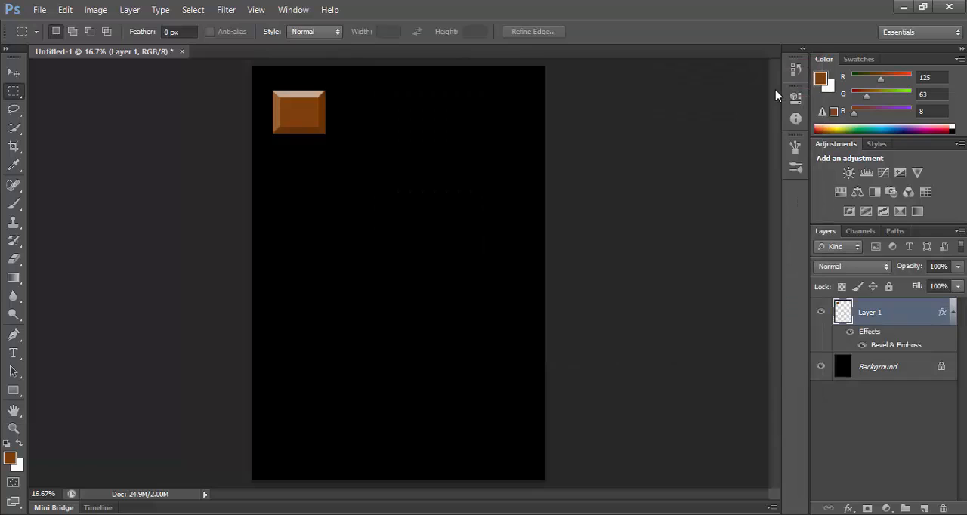
{"action": "mouse_move", "coordinate": [68, 348]}
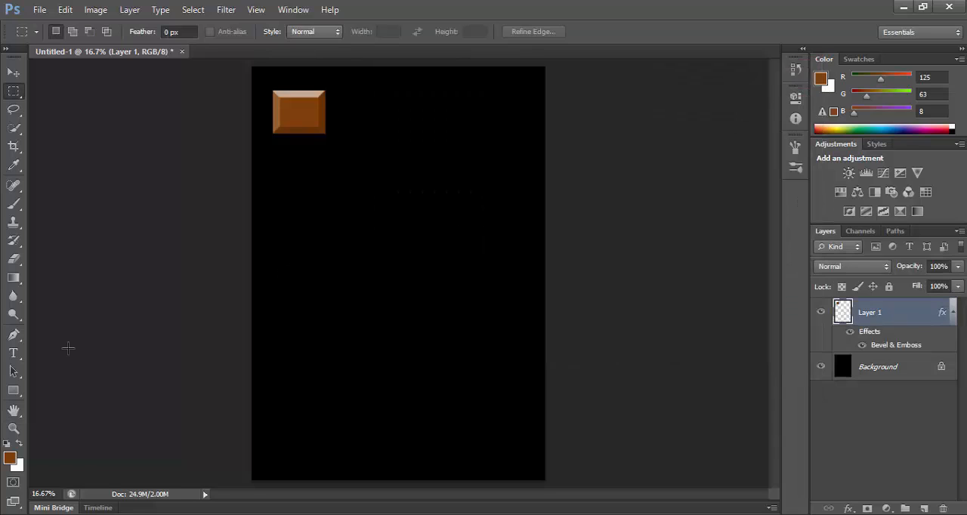
Step: Add the text 'cadbury' on the cube with the Type tool at 36 pt
{"action": "left_click", "coordinate": [14, 352]}
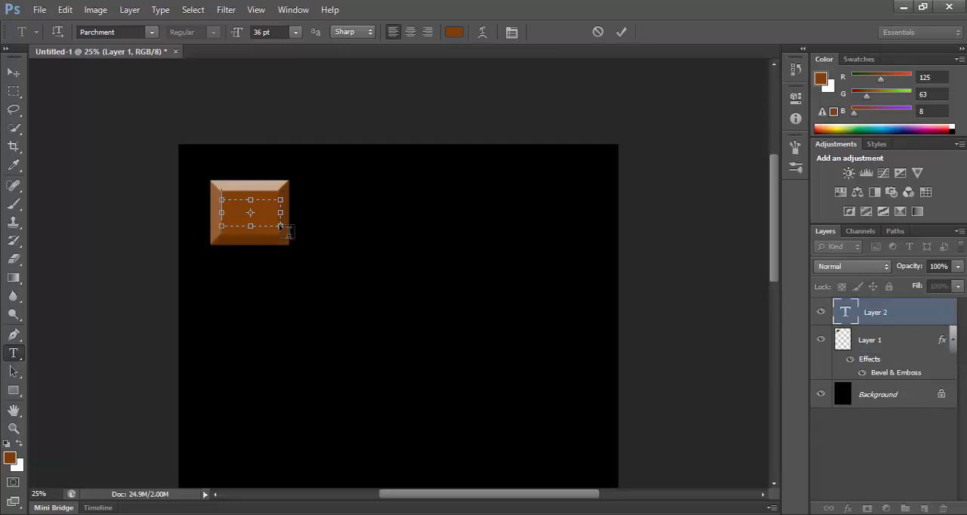
{"action": "left_click", "coordinate": [272, 32]}
{"action": "type", "text": "24"}
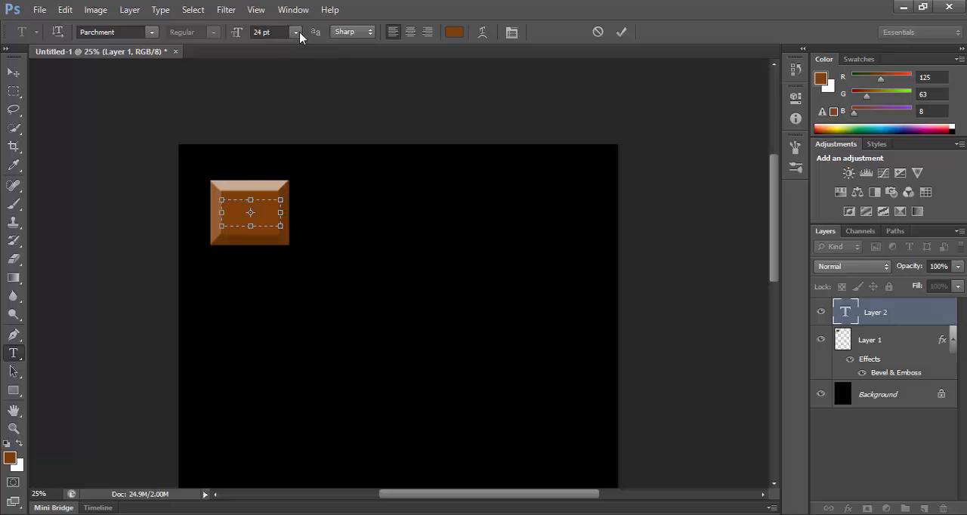
{"action": "left_click", "coordinate": [296, 31]}
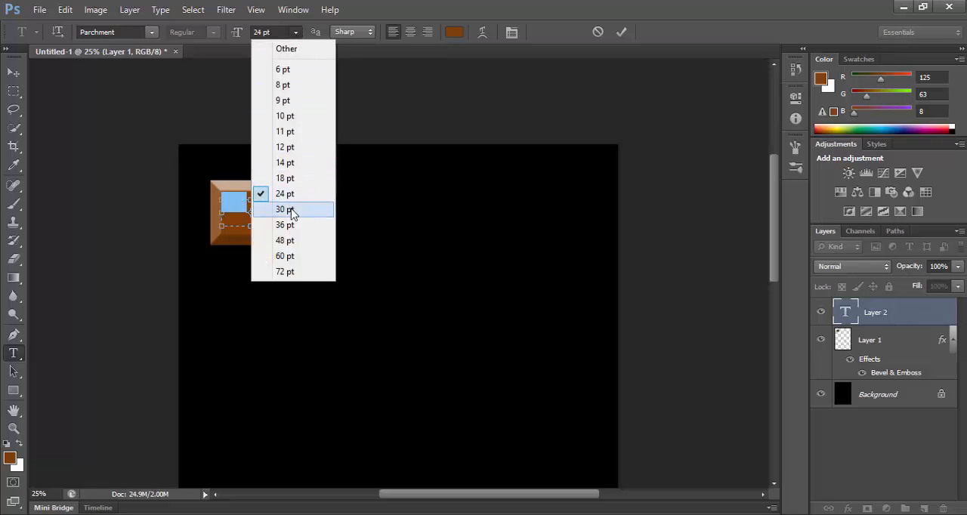
{"action": "left_click", "coordinate": [284, 208]}
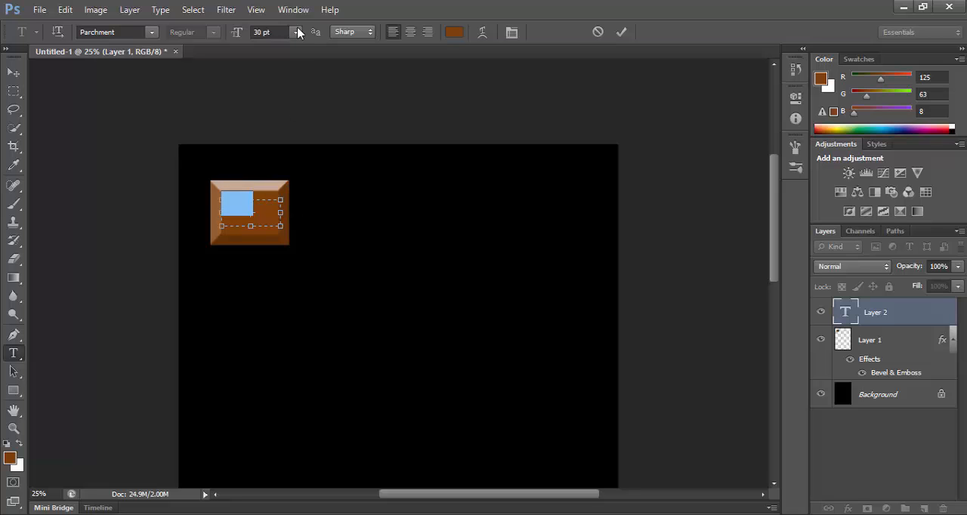
{"action": "left_click", "coordinate": [293, 32]}
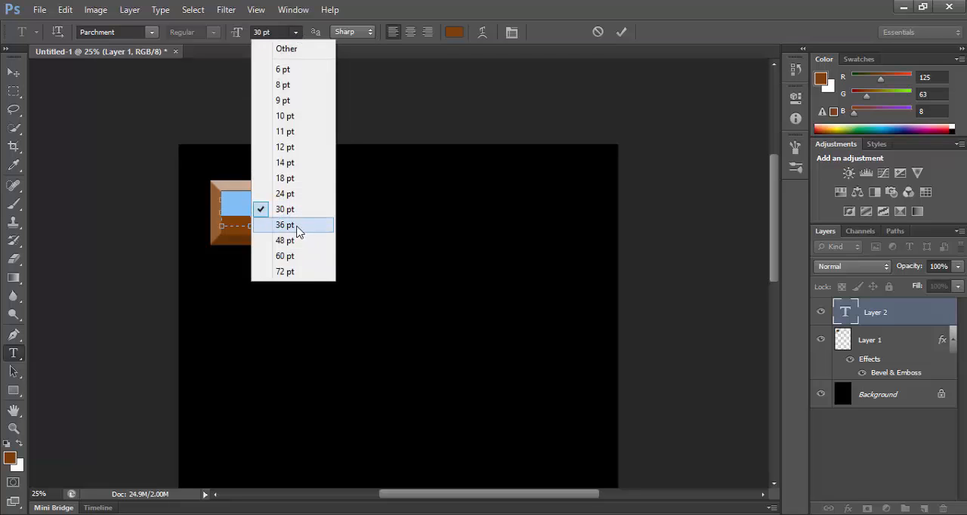
{"action": "left_click", "coordinate": [283, 223]}
{"action": "type", "text": "cadbury"}
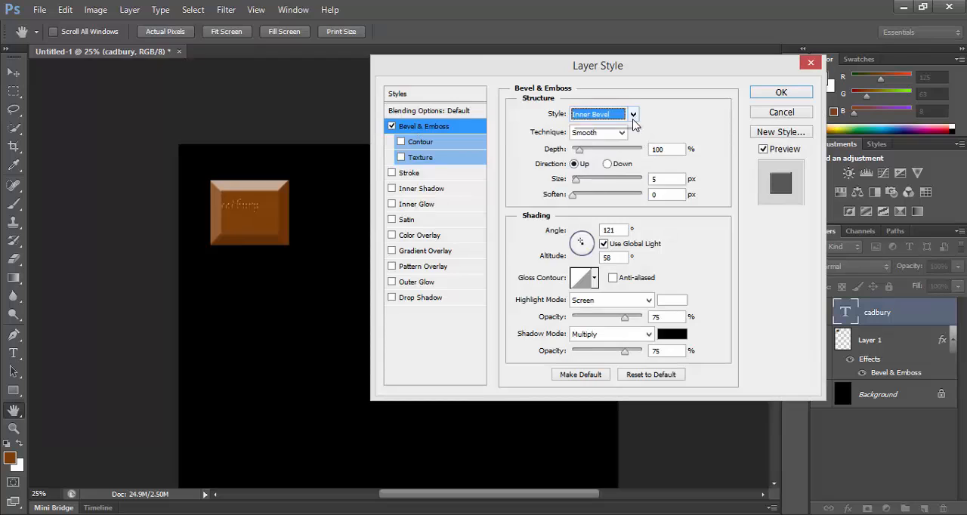
Step: Give the cadbury text a downward Emboss with larger size and adjusted depth
{"action": "left_click", "coordinate": [602, 113]}
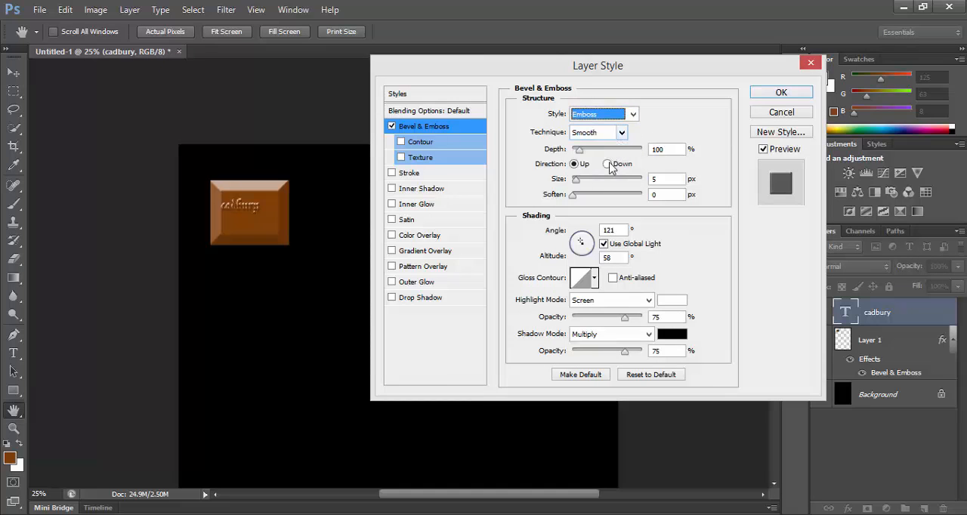
{"action": "left_click", "coordinate": [607, 163]}
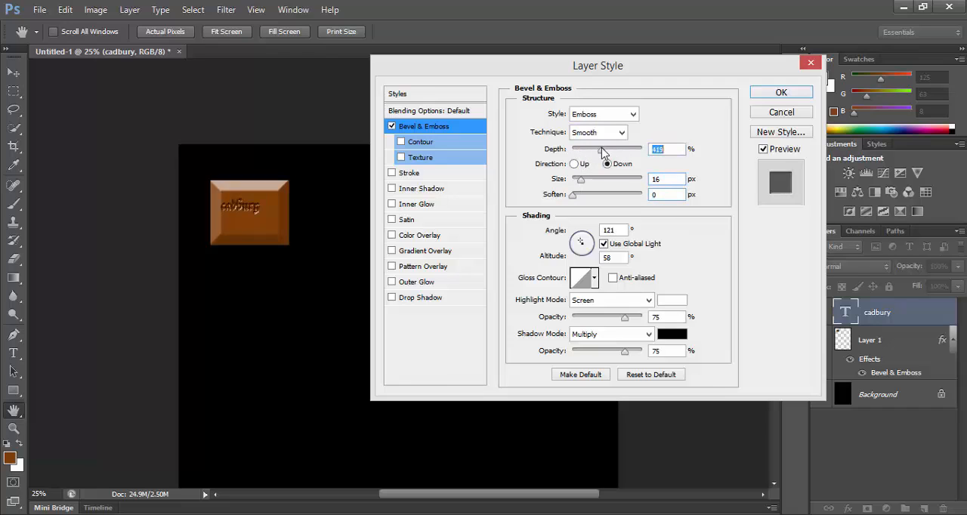
{"action": "left_click_drag", "start_coordinate": [601, 149], "coordinate": [604, 149]}
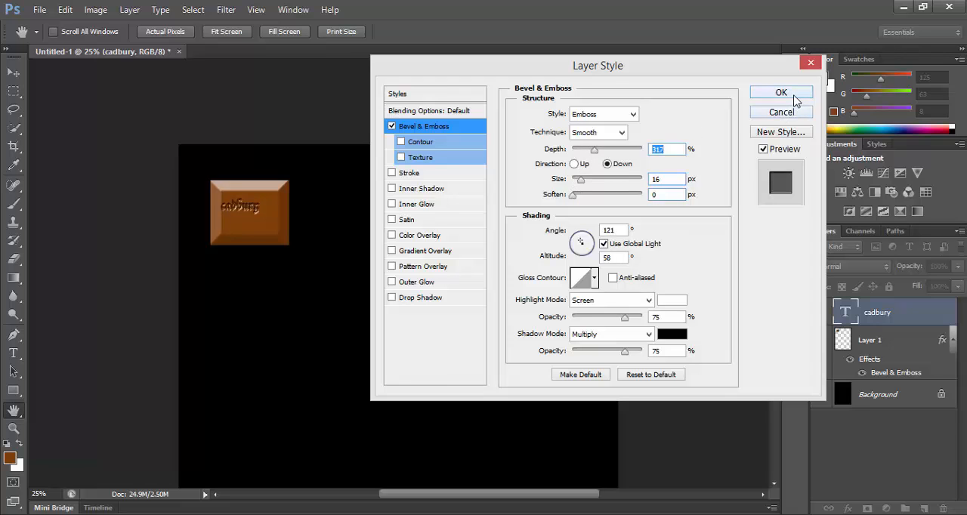
{"action": "left_click", "coordinate": [781, 90]}
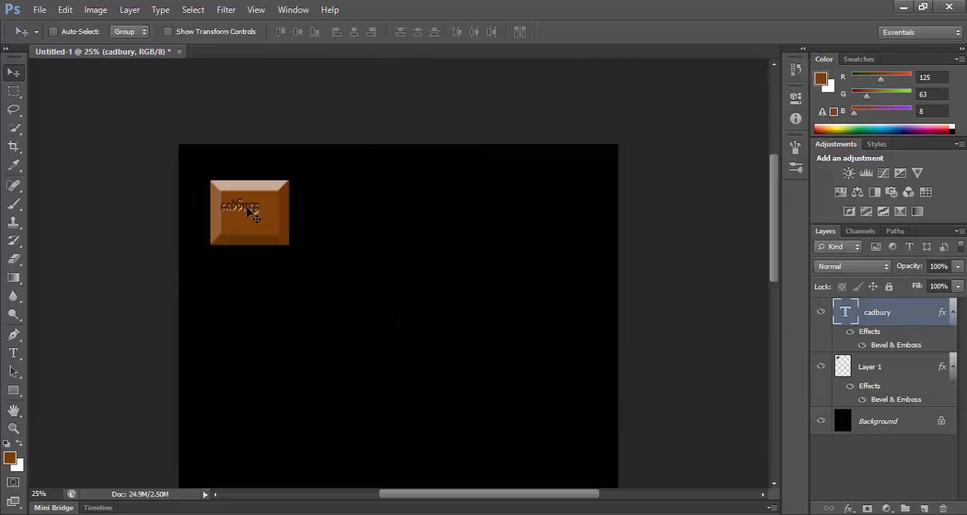
Step: Rotate the cadbury text diagonally with Free Transform and nudge it into place on the cube
{"action": "left_click_drag", "start_coordinate": [249, 212], "coordinate": [254, 218]}
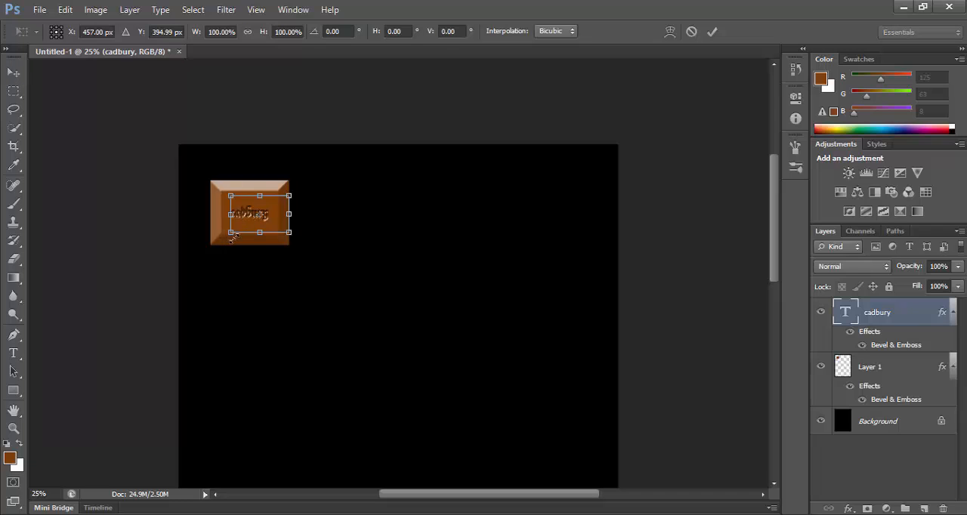
{"action": "left_click_drag", "start_coordinate": [288, 241], "coordinate": [275, 245]}
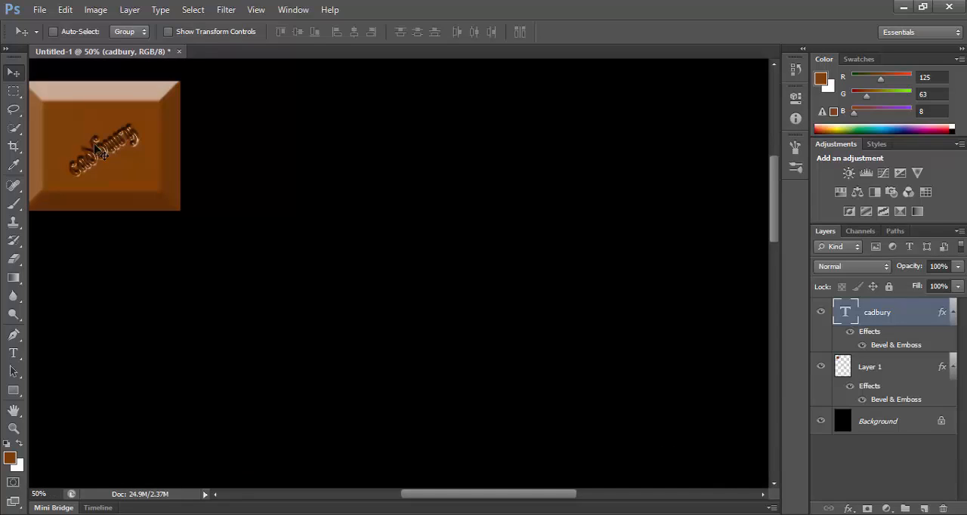
{"action": "left_click_drag", "start_coordinate": [103, 148], "coordinate": [113, 159]}
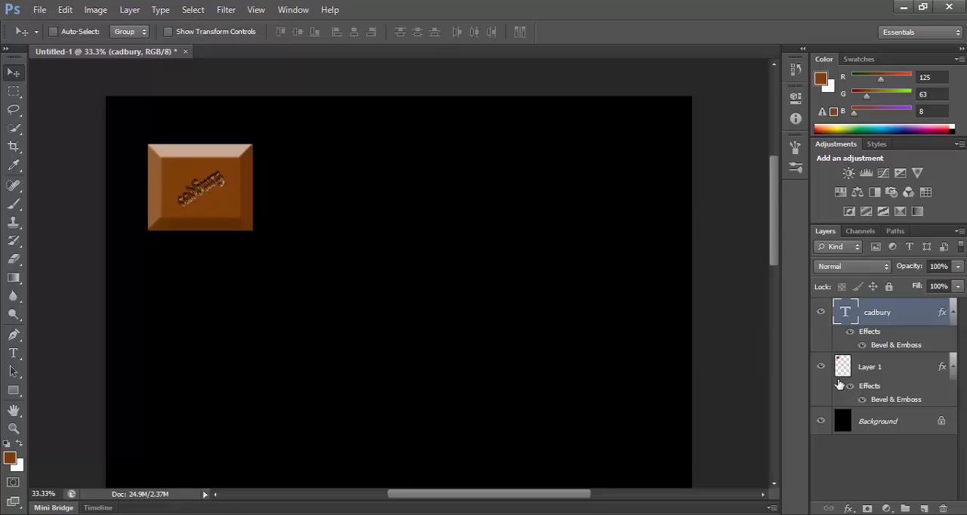
{"action": "mouse_move", "coordinate": [845, 374]}
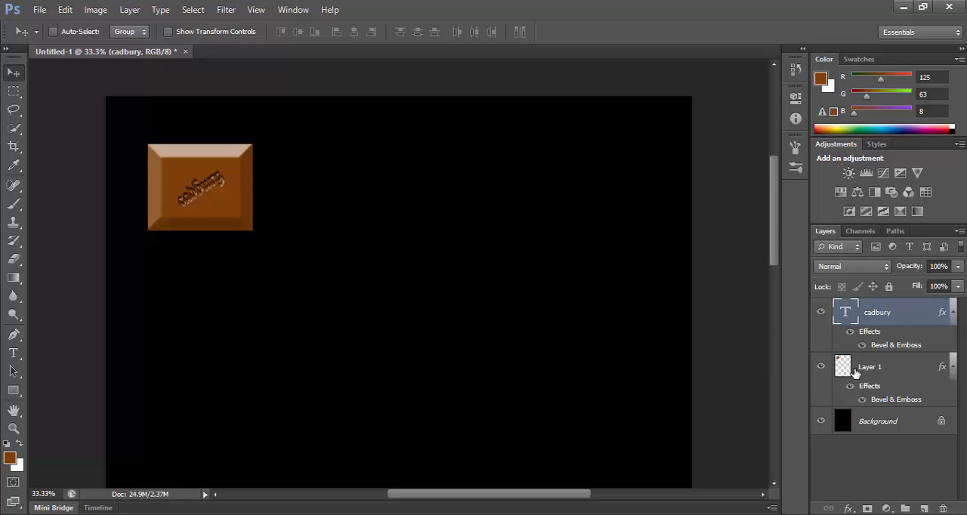
Step: Select the cube with its text and Alt-drag copies along the top row
{"action": "left_click", "coordinate": [870, 365]}
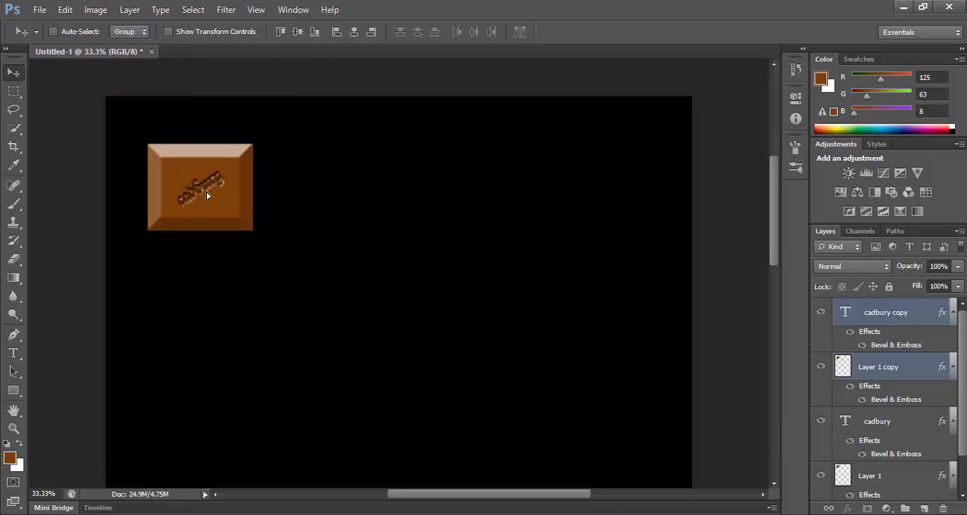
{"action": "left_click_drag", "start_coordinate": [199, 188], "coordinate": [310, 187]}
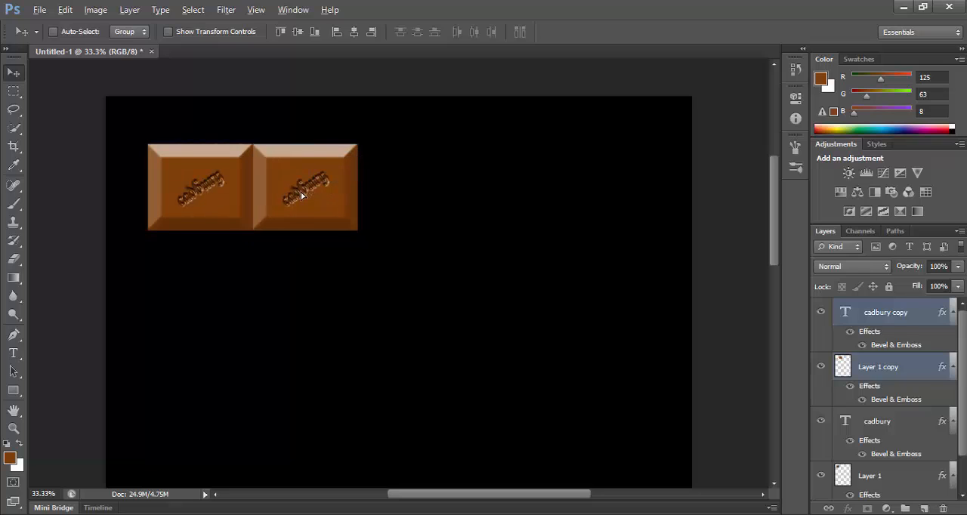
{"action": "left_click_drag", "start_coordinate": [305, 187], "coordinate": [444, 187]}
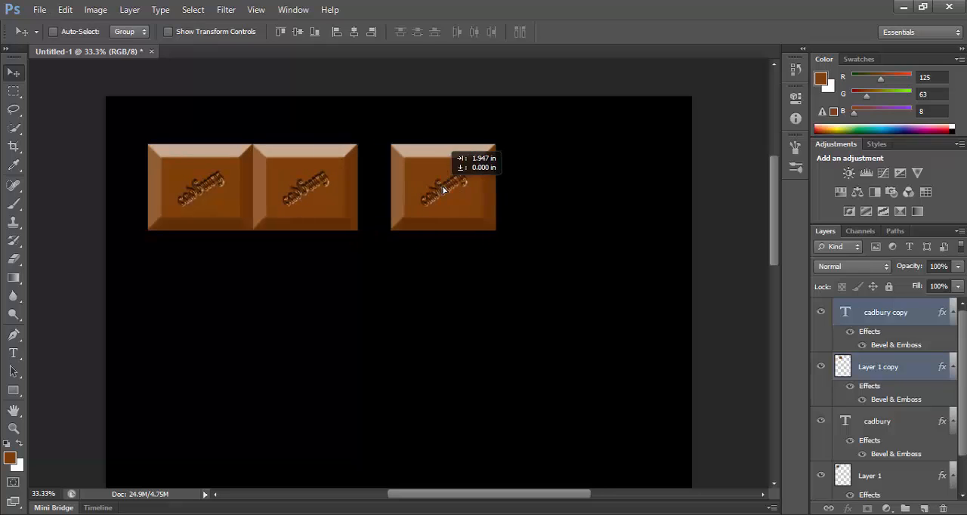
{"action": "left_click_drag", "start_coordinate": [441, 187], "coordinate": [411, 187]}
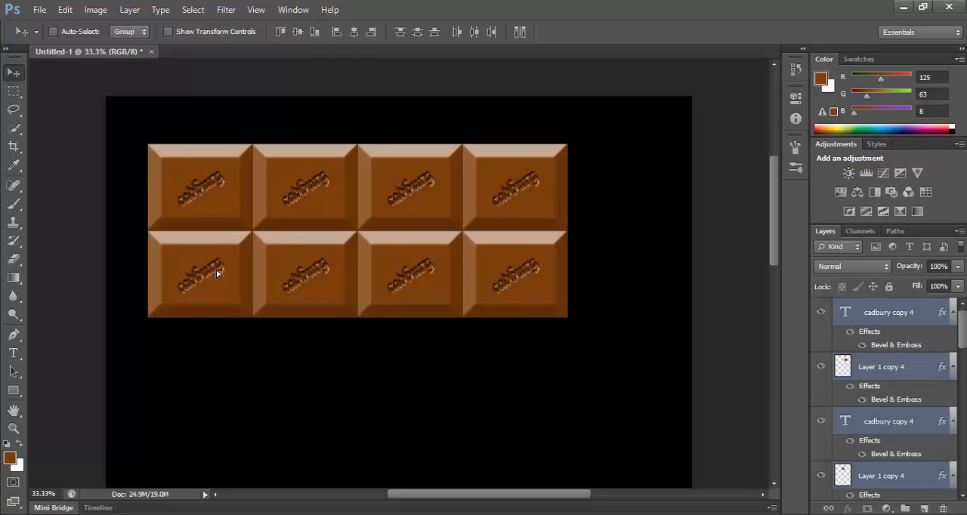
Step: Duplicate the rows downward to complete three rows of four cubes
{"action": "left_click_drag", "start_coordinate": [219, 275], "coordinate": [211, 338]}
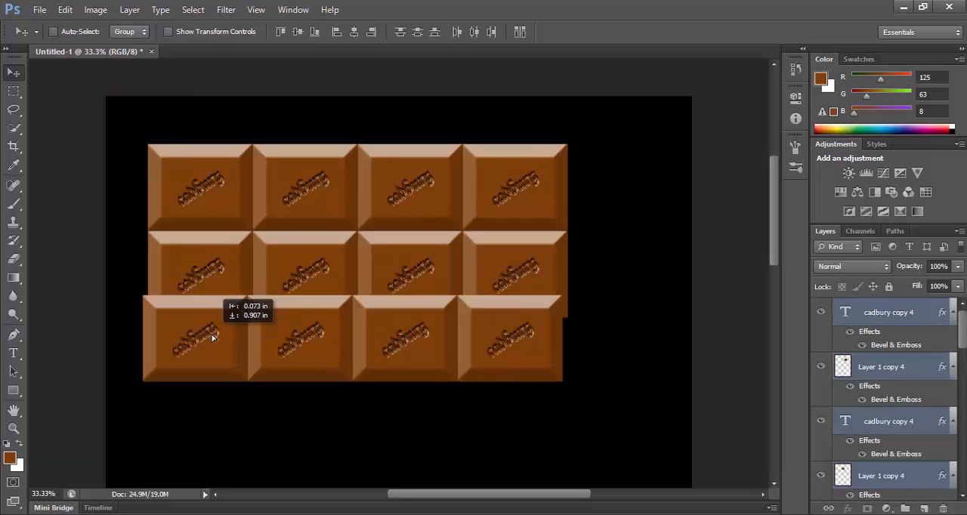
{"action": "left_click_drag", "start_coordinate": [212, 338], "coordinate": [219, 360]}
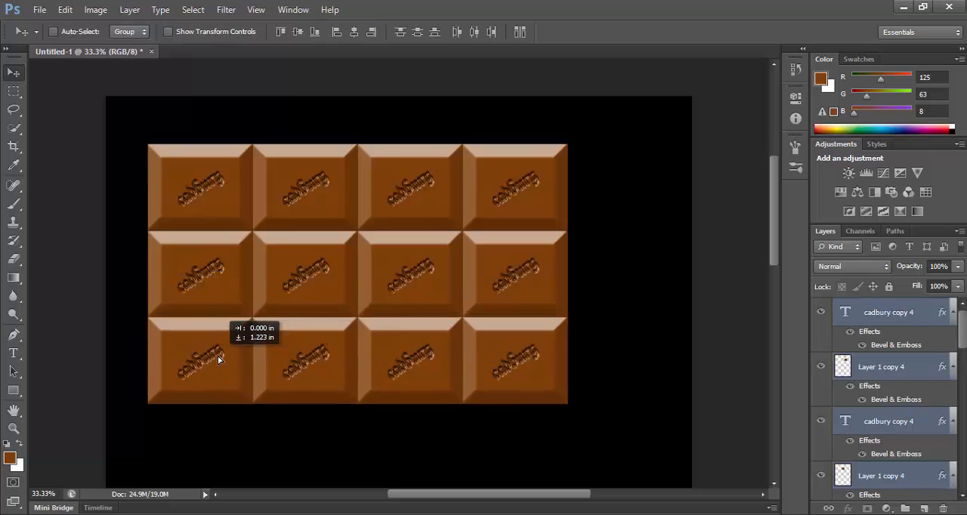